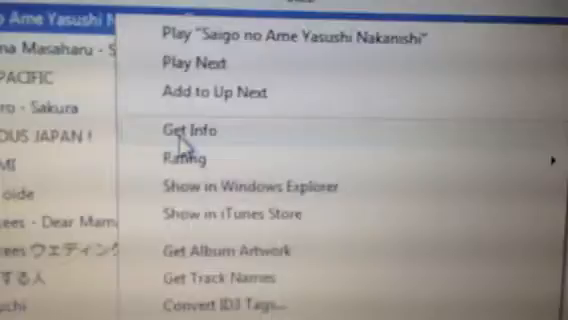
Step: Bring up Get Info for 'Saigo no Ame' and start adding artwork from the Pictures library
{"action": "left_click", "coordinate": [196, 132]}
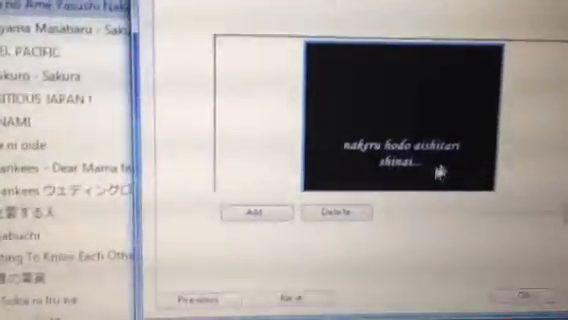
{"action": "left_click", "coordinate": [252, 214]}
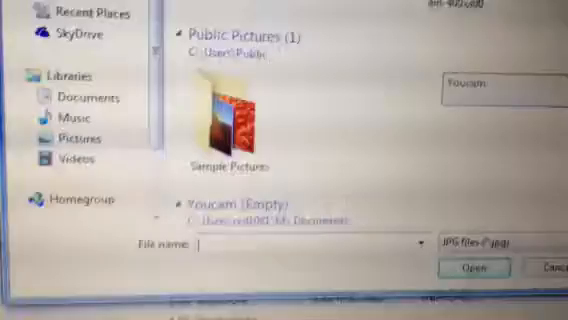